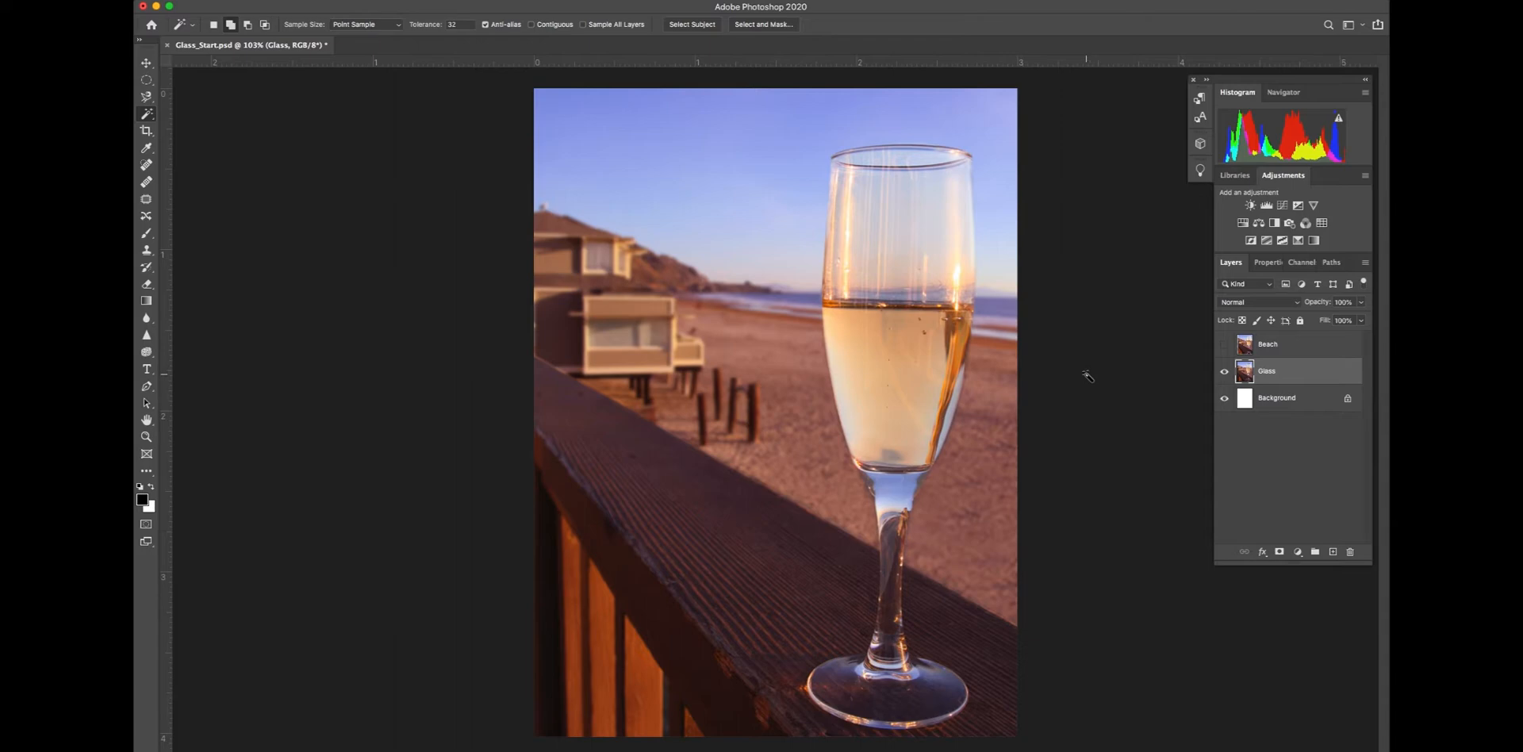
{"action": "mouse_move", "coordinate": [1136, 372]}
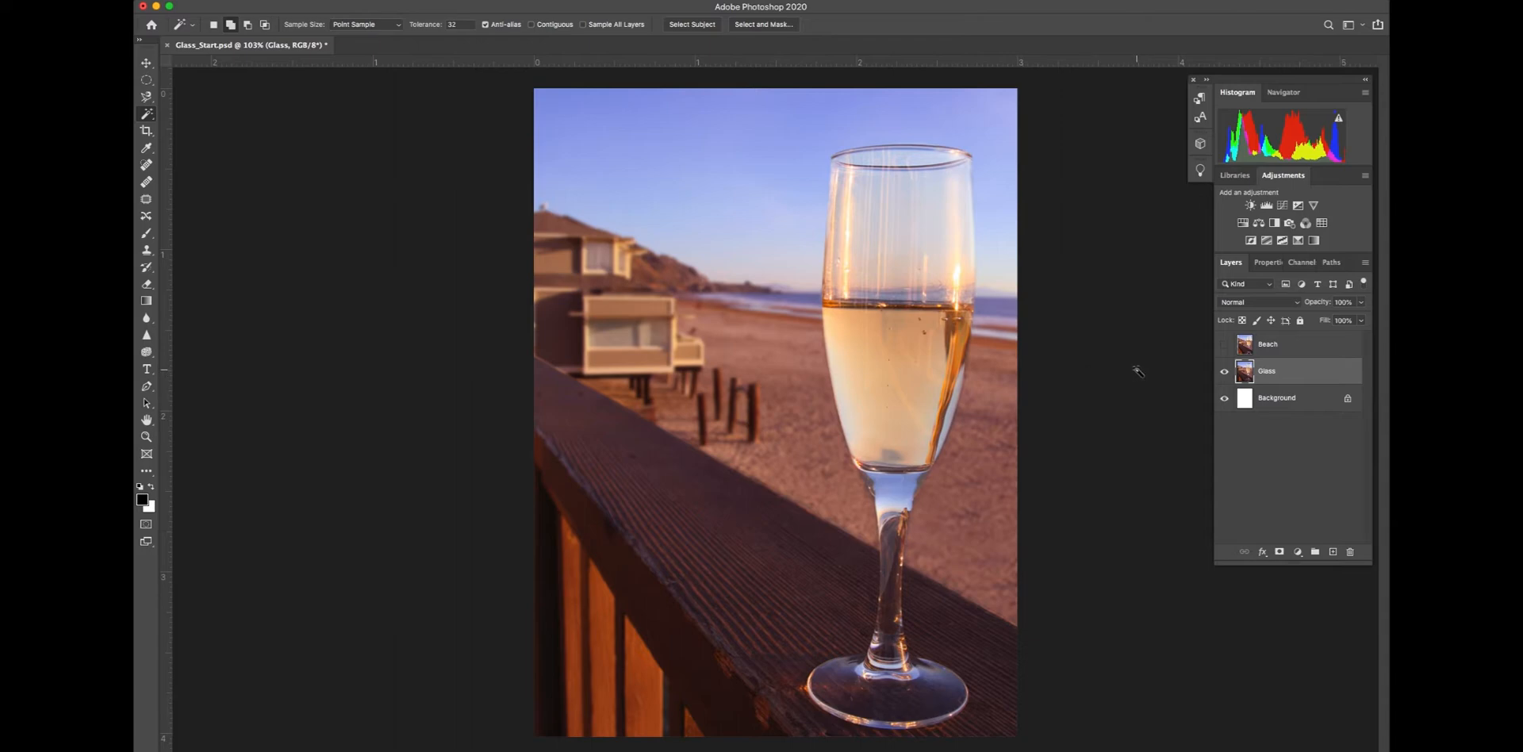
{"action": "mouse_move", "coordinate": [1150, 367]}
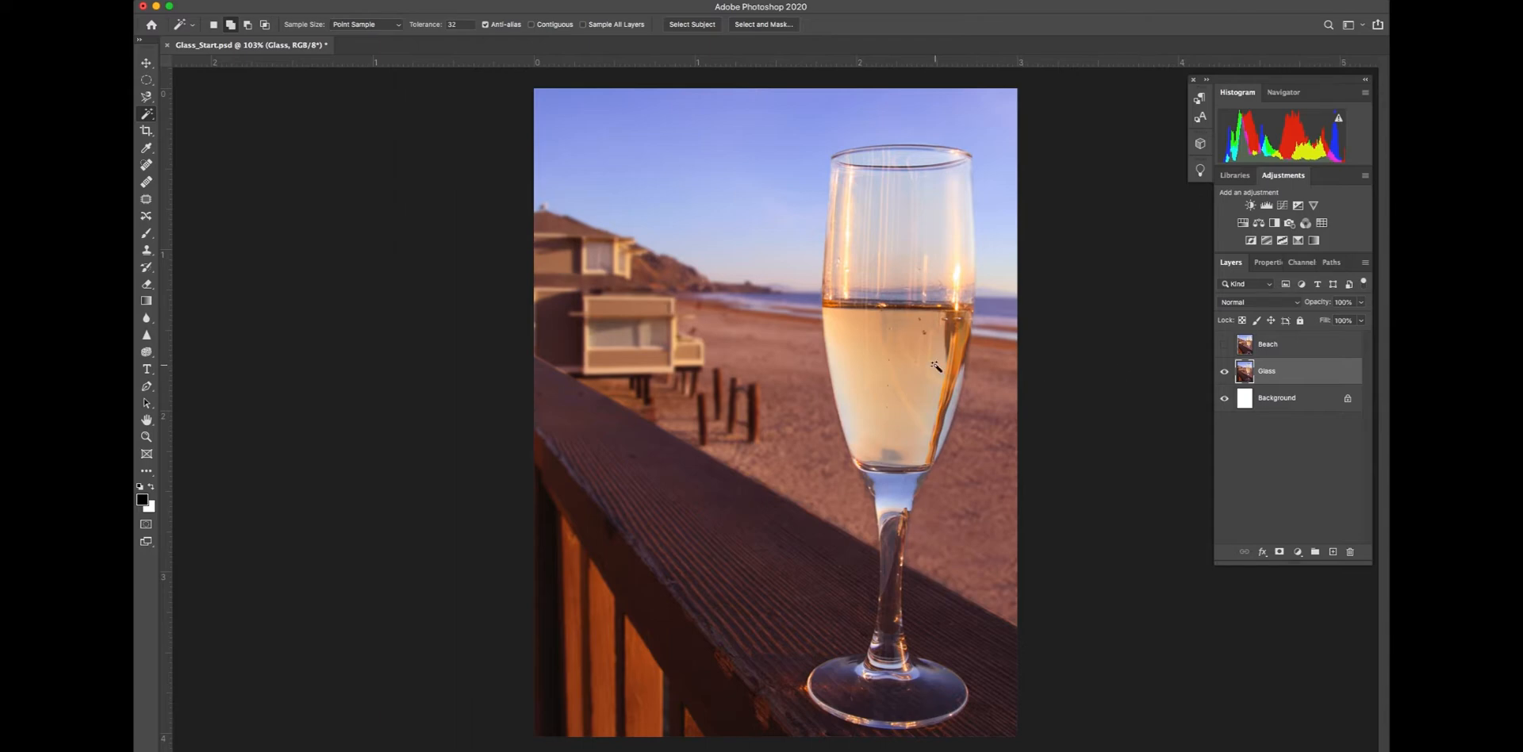
{"action": "mouse_move", "coordinate": [656, 336]}
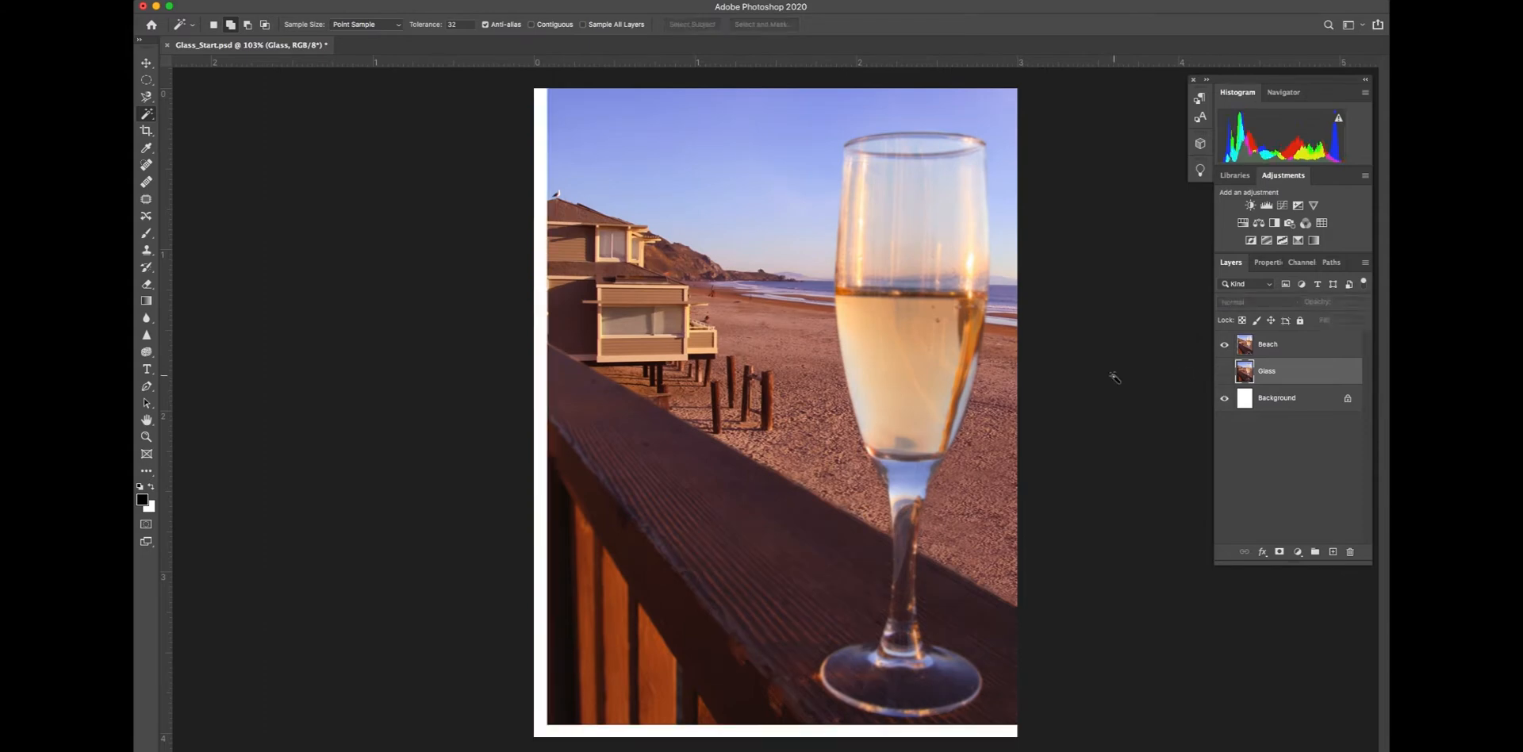
{"action": "mouse_move", "coordinate": [1288, 355]}
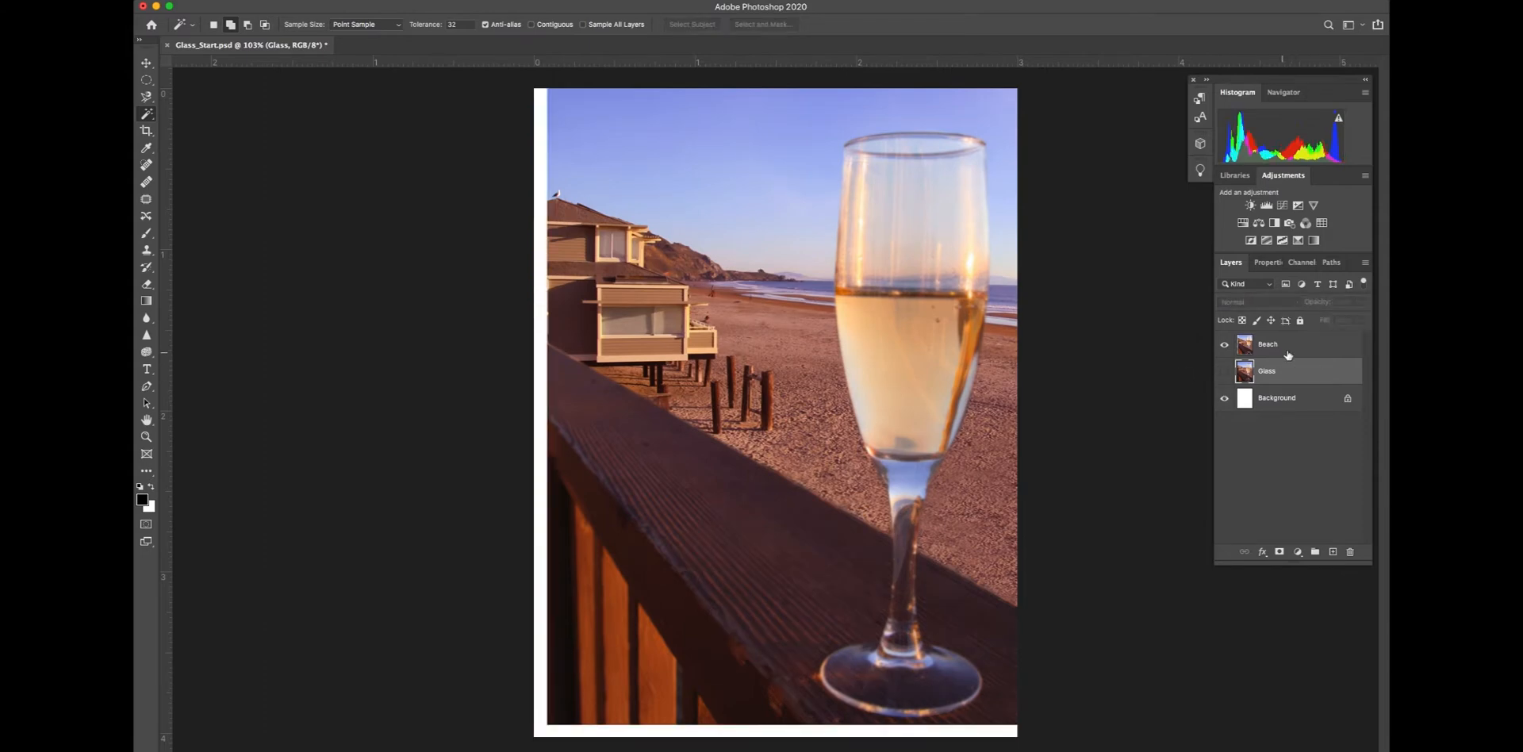
Step: Make the Beach layer active in the Layers panel
{"action": "left_click", "coordinate": [1267, 342]}
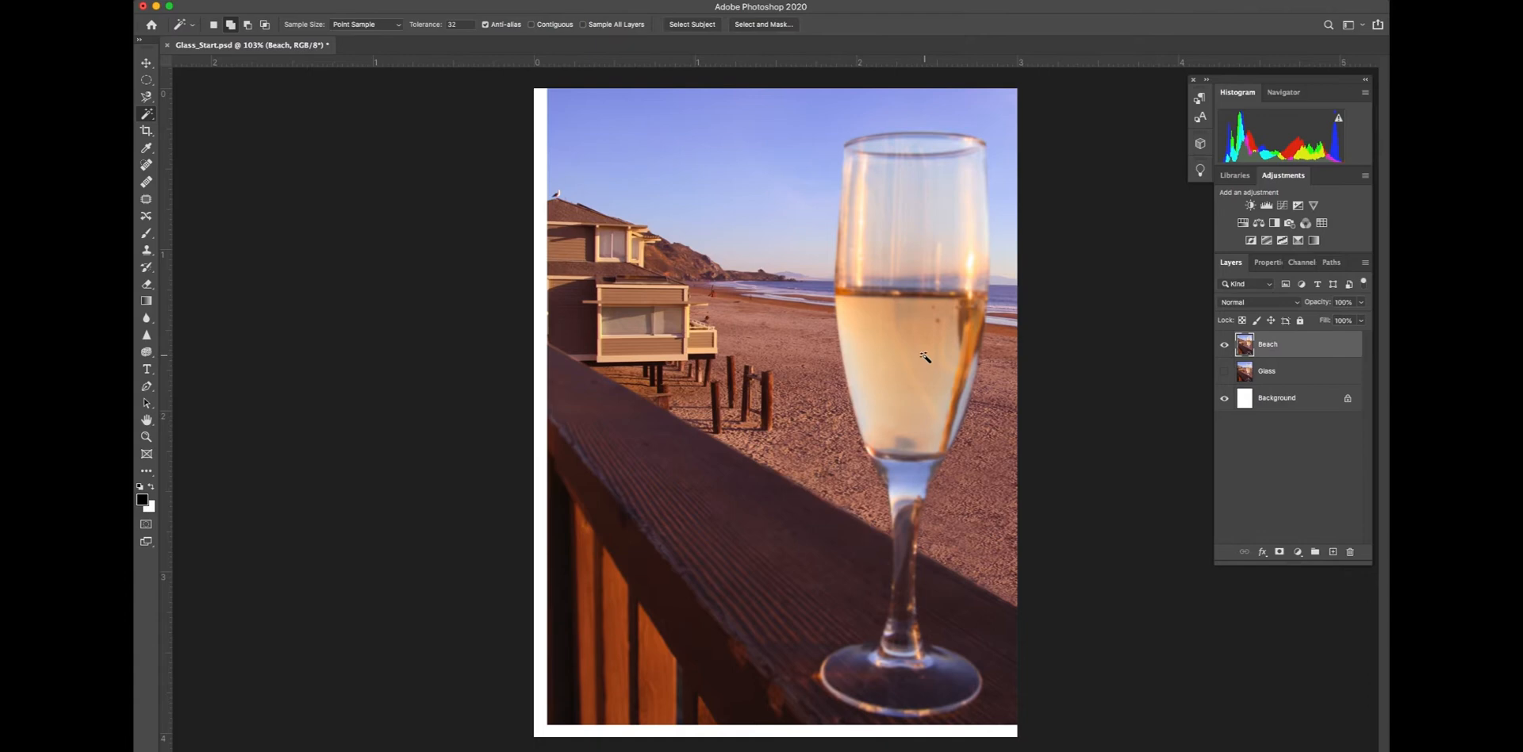
{"action": "mouse_move", "coordinate": [753, 356]}
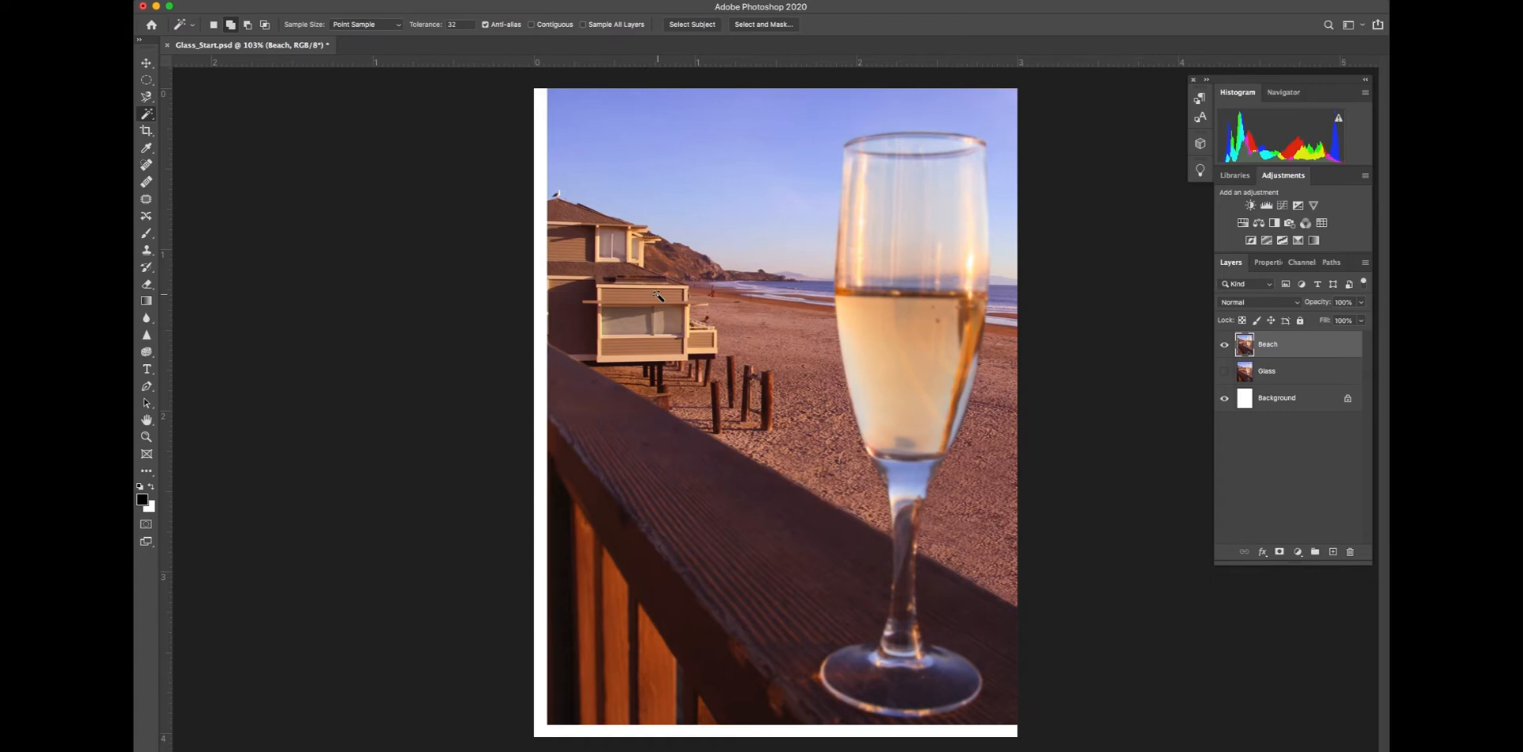
{"action": "mouse_move", "coordinate": [696, 299]}
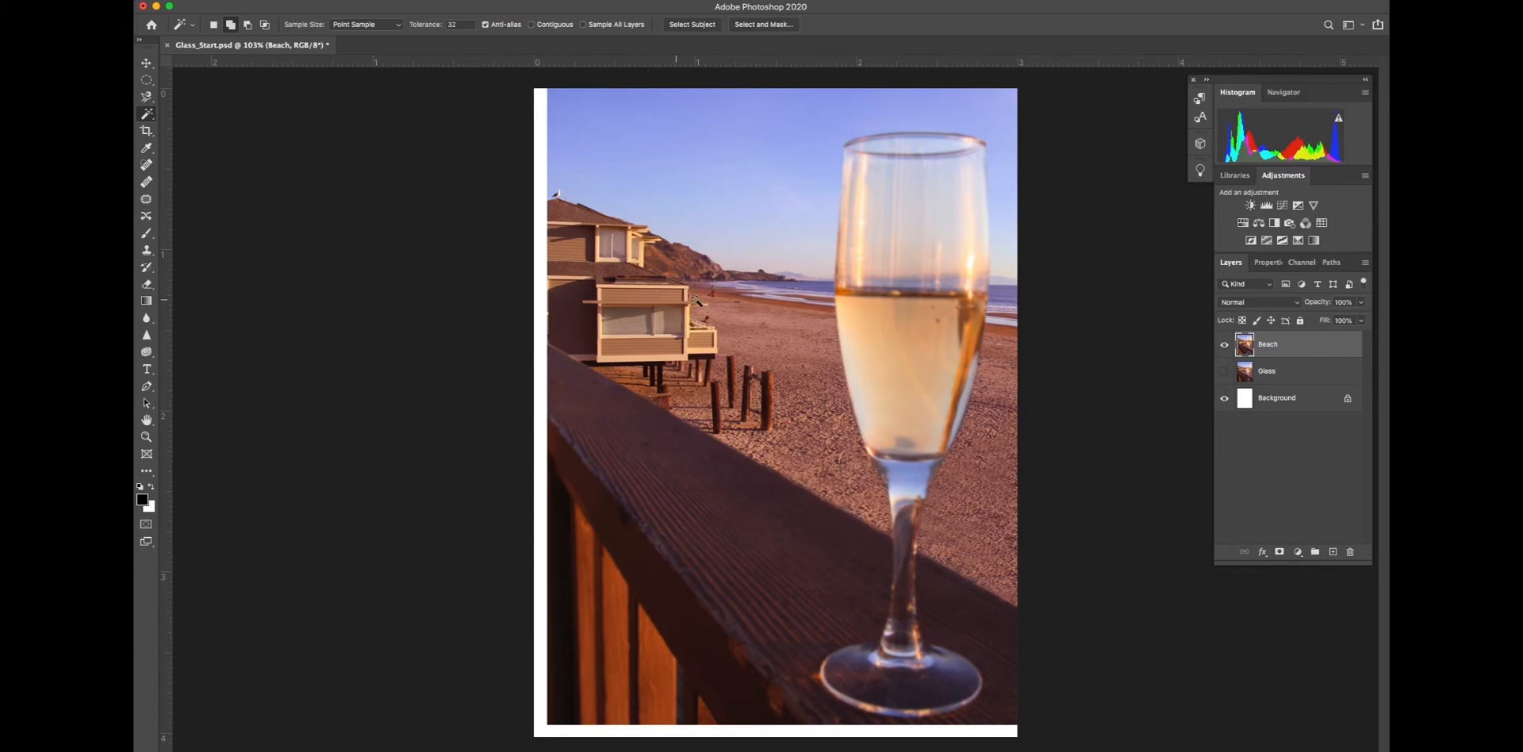
{"action": "mouse_move", "coordinate": [1148, 377]}
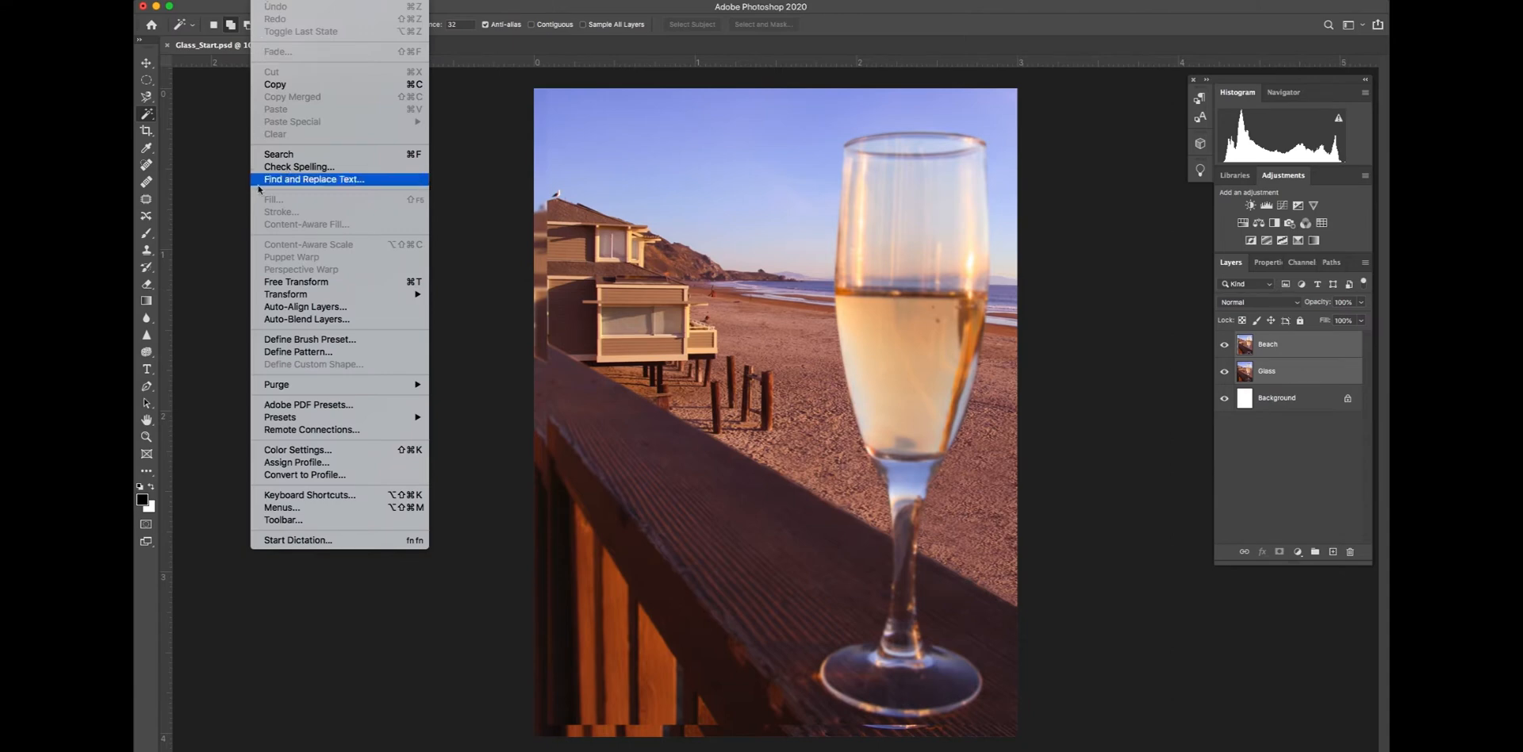
{"action": "mouse_move", "coordinate": [304, 307]}
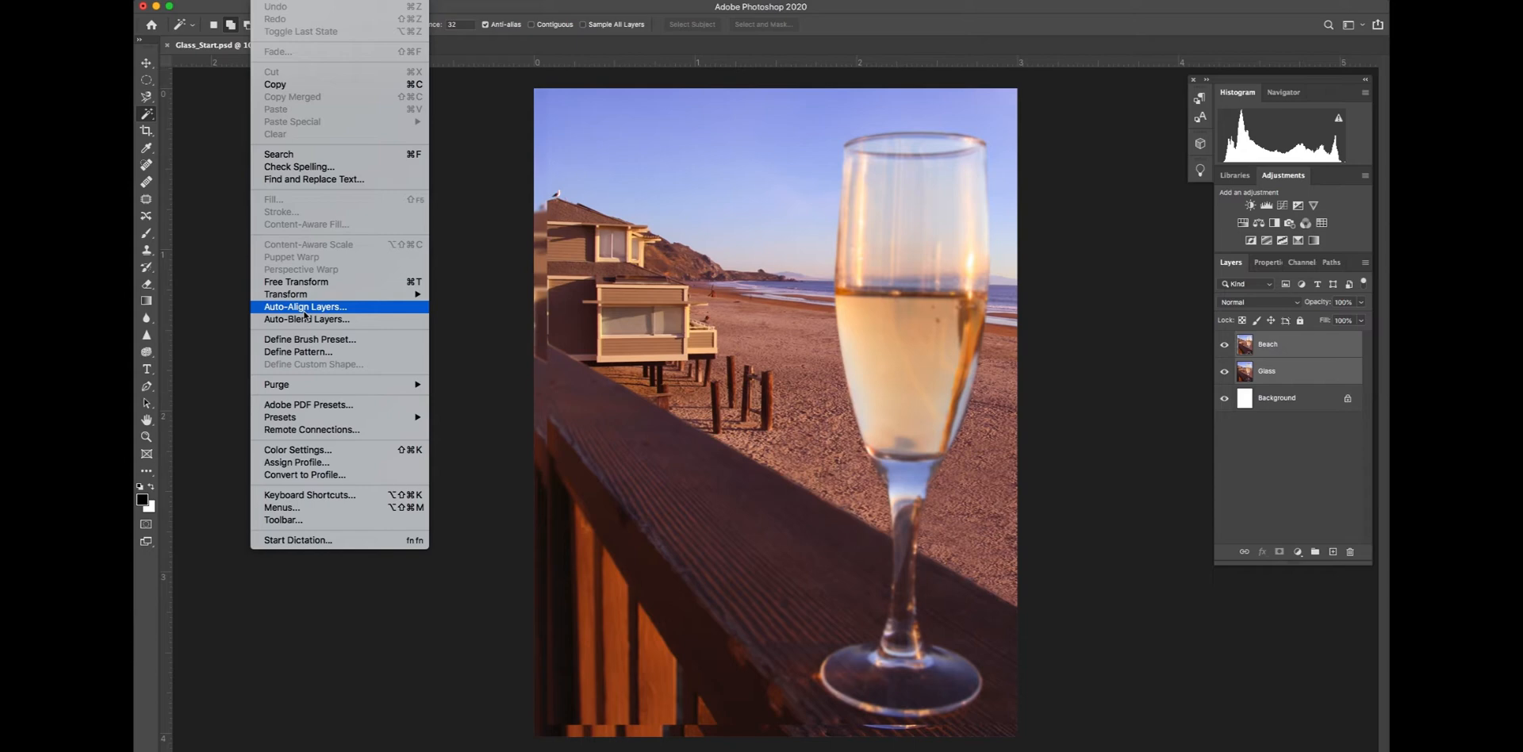
Step: Auto-align the Beach and Glass layers using Auto projection
{"action": "left_click", "coordinate": [304, 307]}
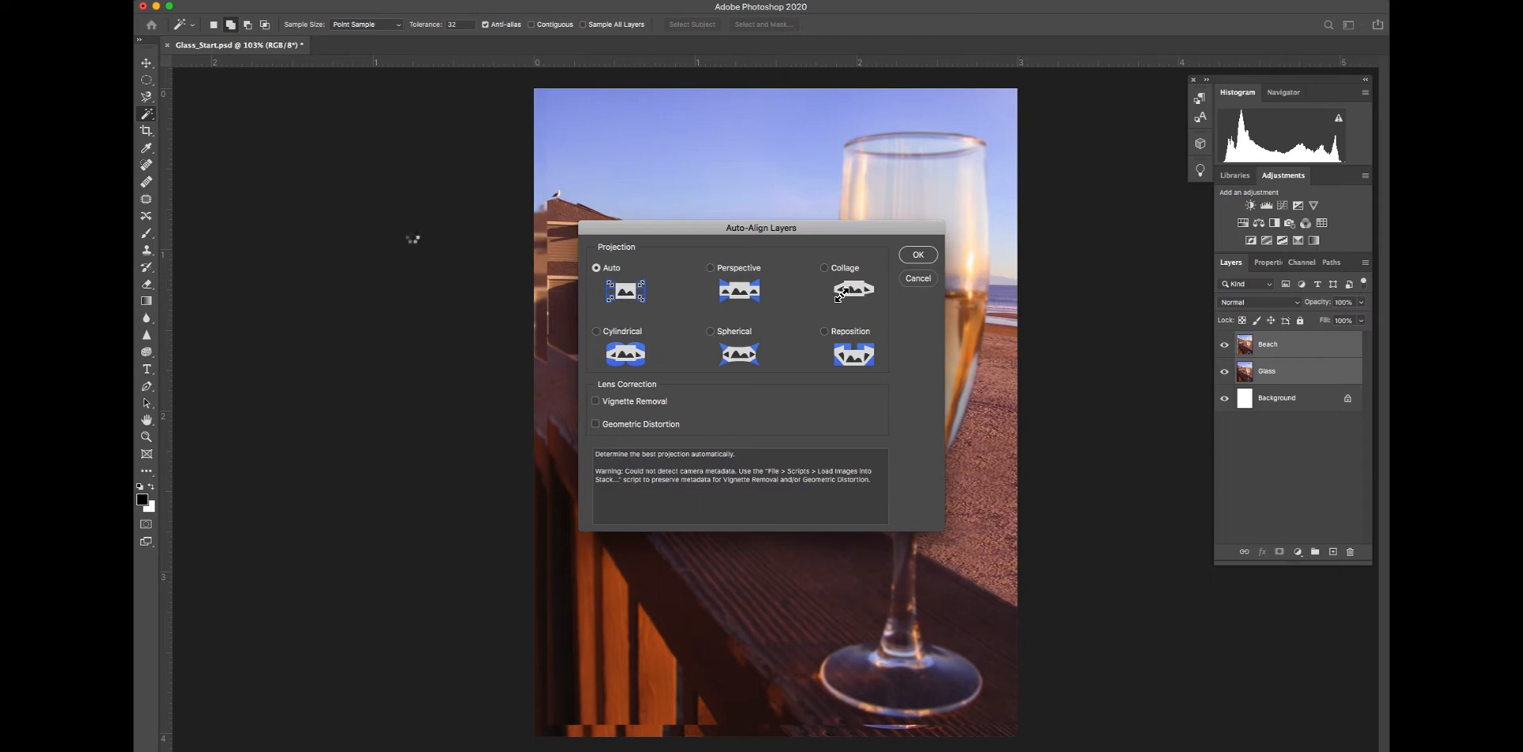
{"action": "left_click", "coordinate": [917, 254]}
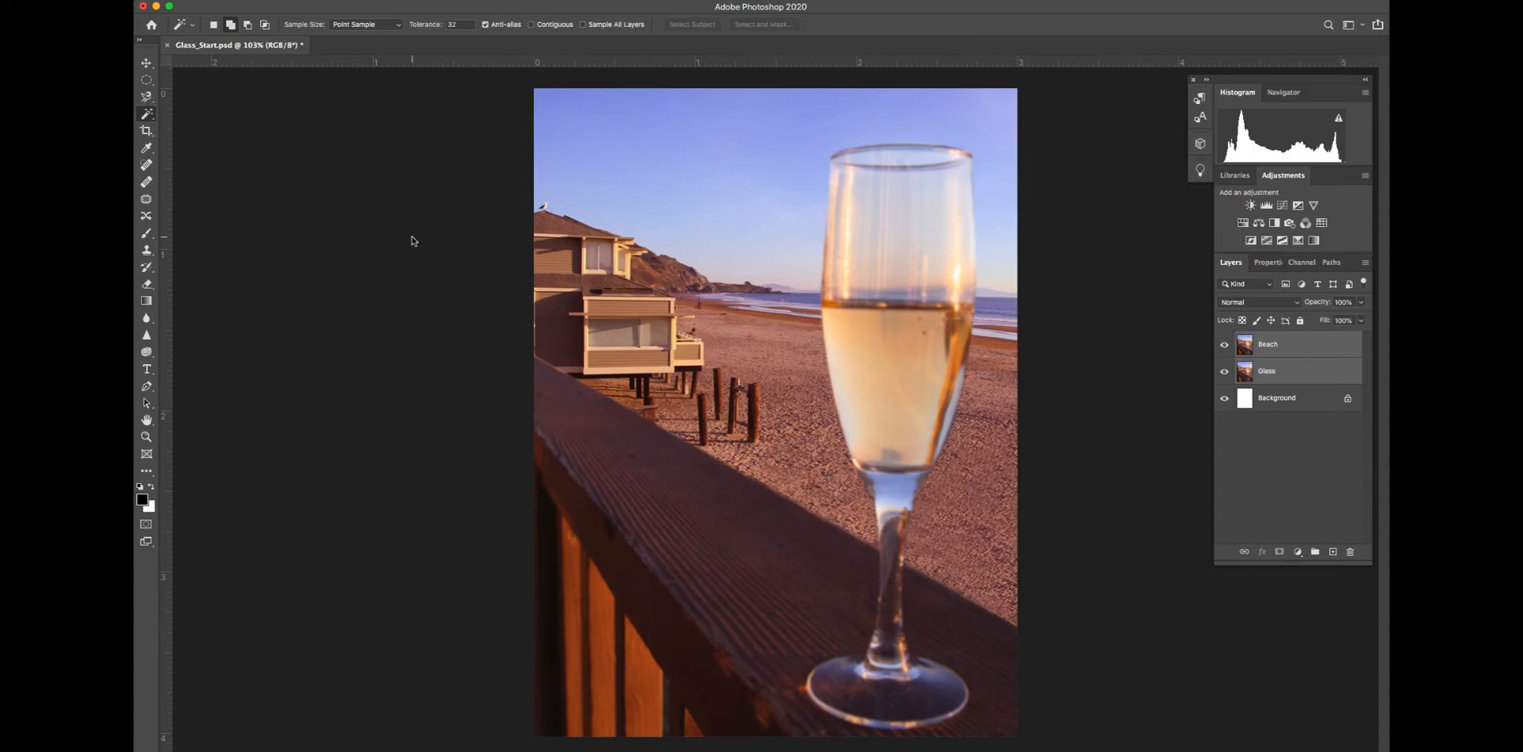
{"action": "mouse_move", "coordinate": [206, 157]}
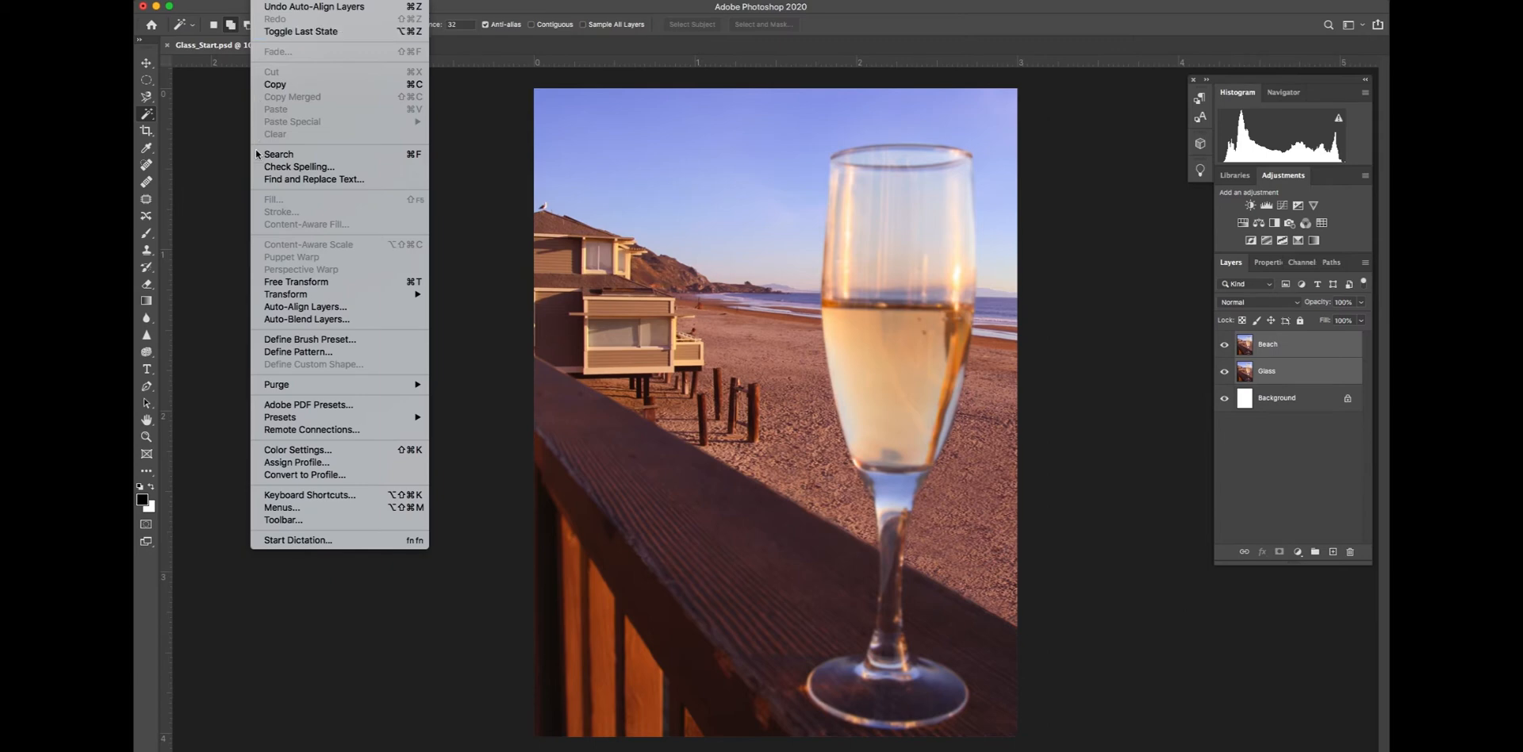
{"action": "mouse_move", "coordinate": [306, 319]}
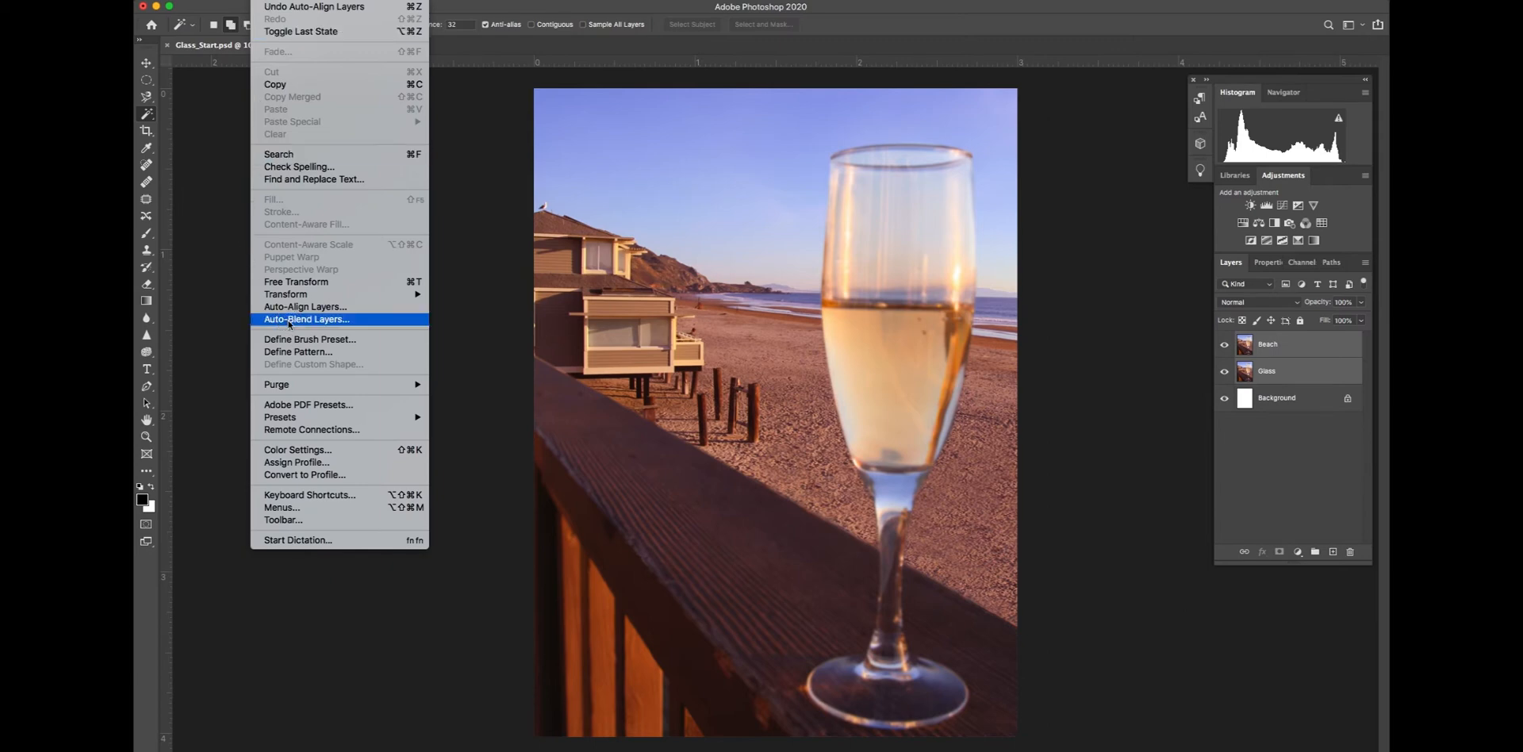
Step: Auto-blend the layers with Stack Images and Seamless Tones and Colors
{"action": "left_click", "coordinate": [307, 319]}
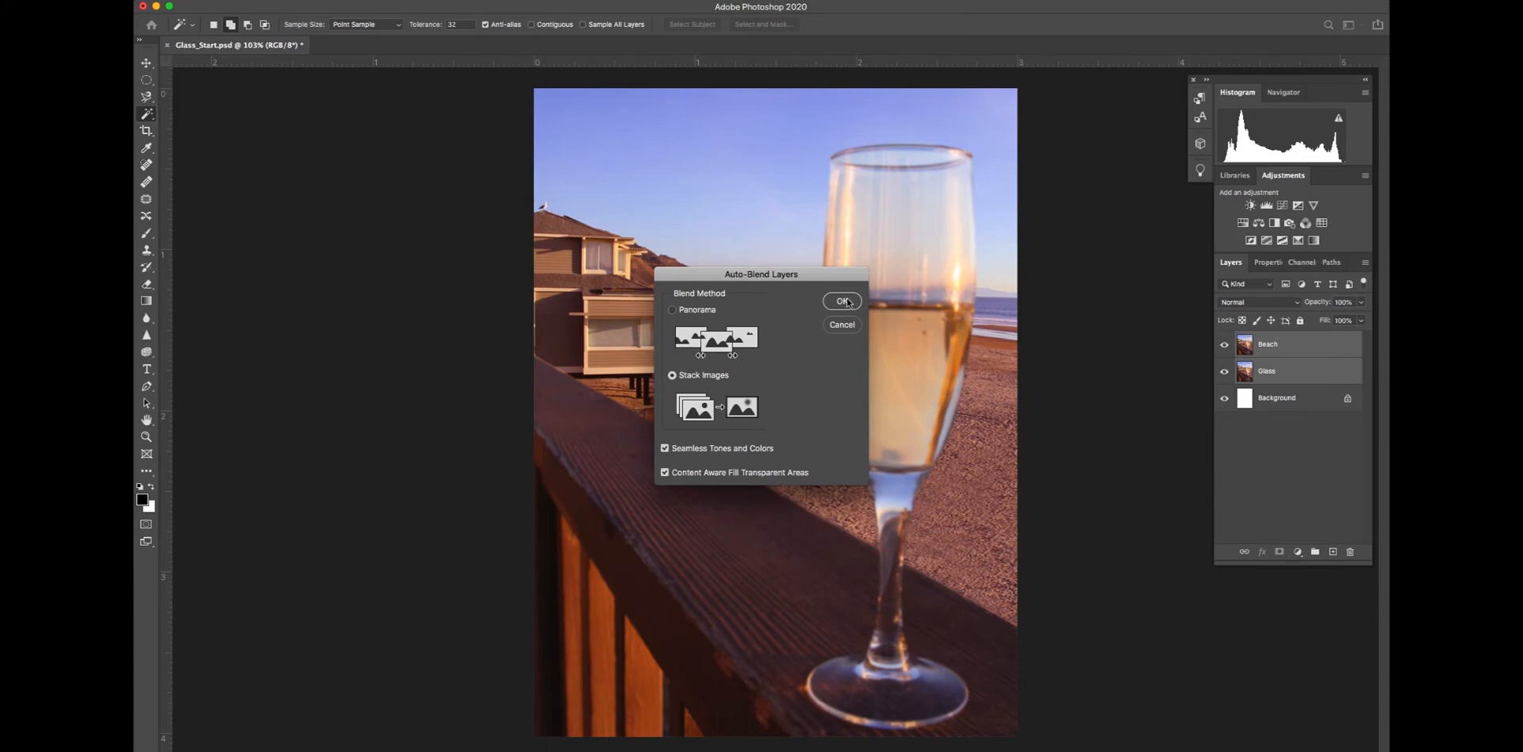
{"action": "left_click", "coordinate": [840, 301]}
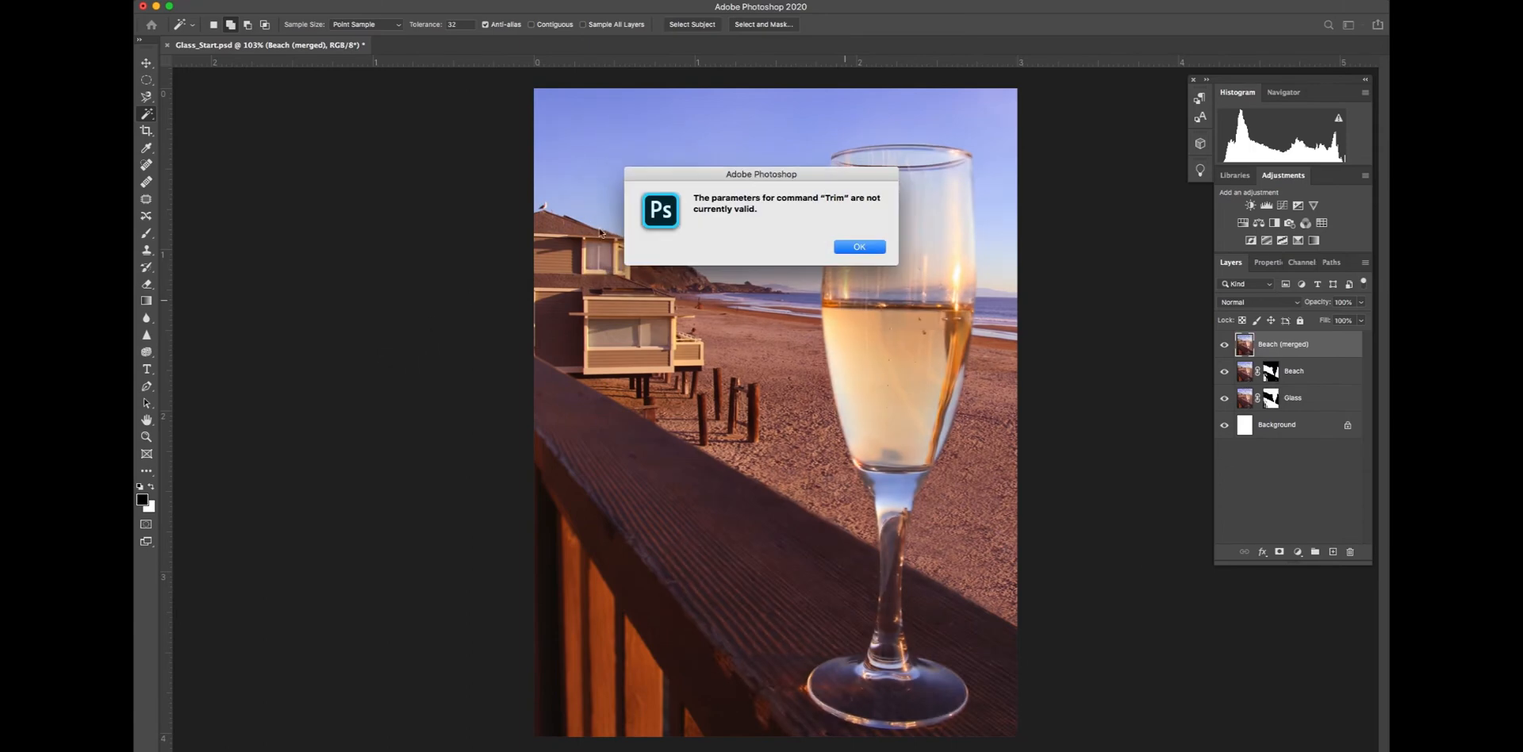
Step: Dismiss the Trim parameters warning dialog with OK
{"action": "left_click", "coordinate": [858, 246]}
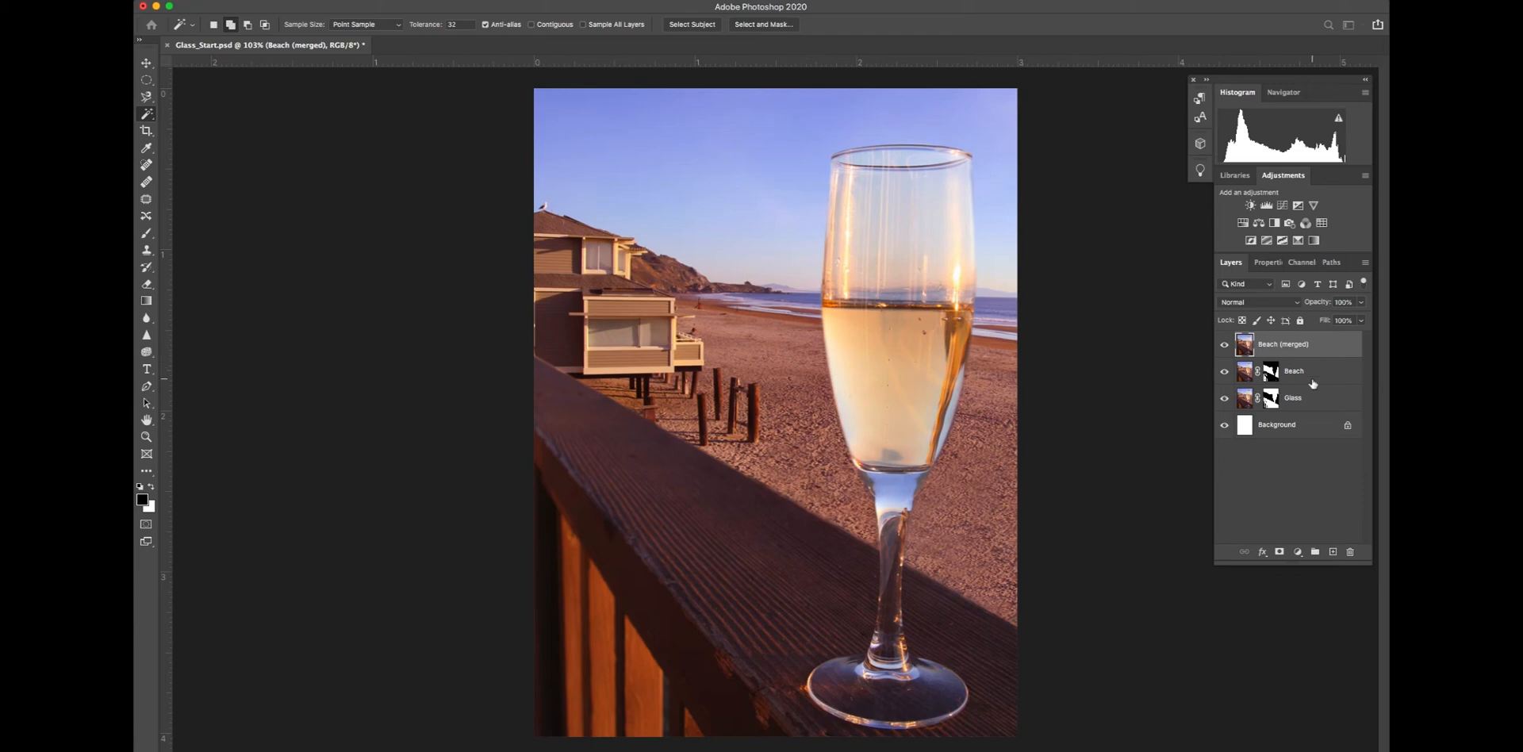
{"action": "mouse_move", "coordinate": [1351, 405]}
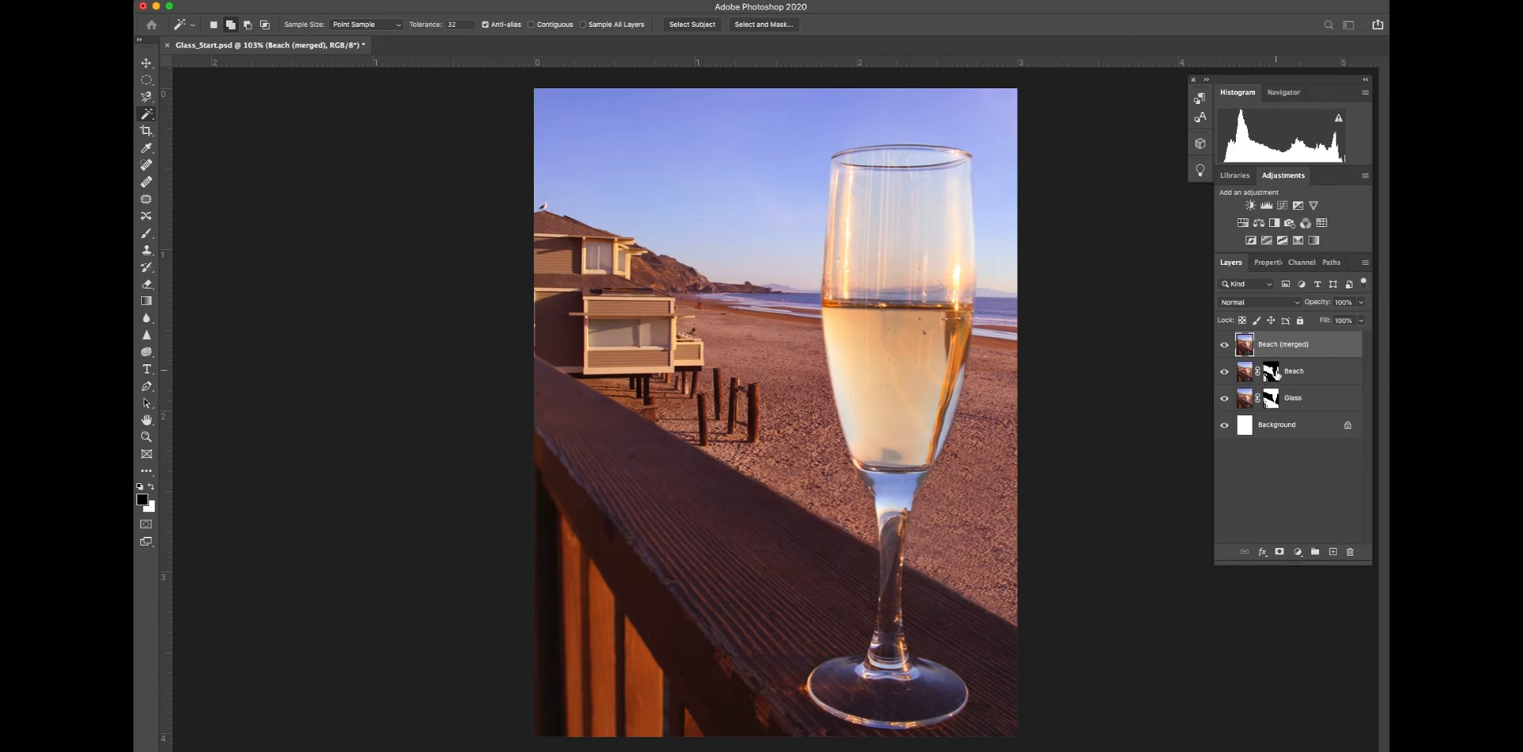
{"action": "mouse_move", "coordinate": [1270, 371]}
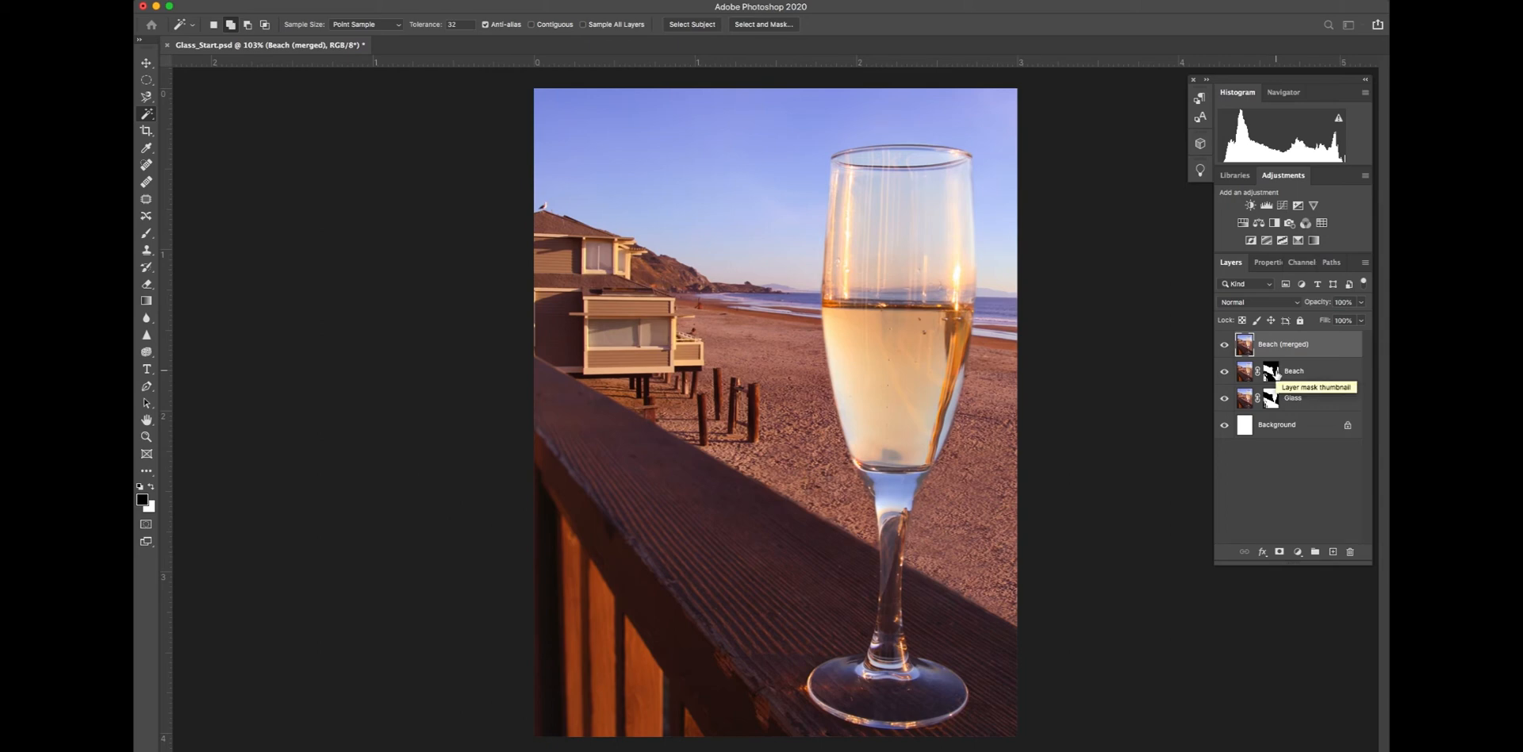
{"action": "mouse_move", "coordinate": [1267, 372]}
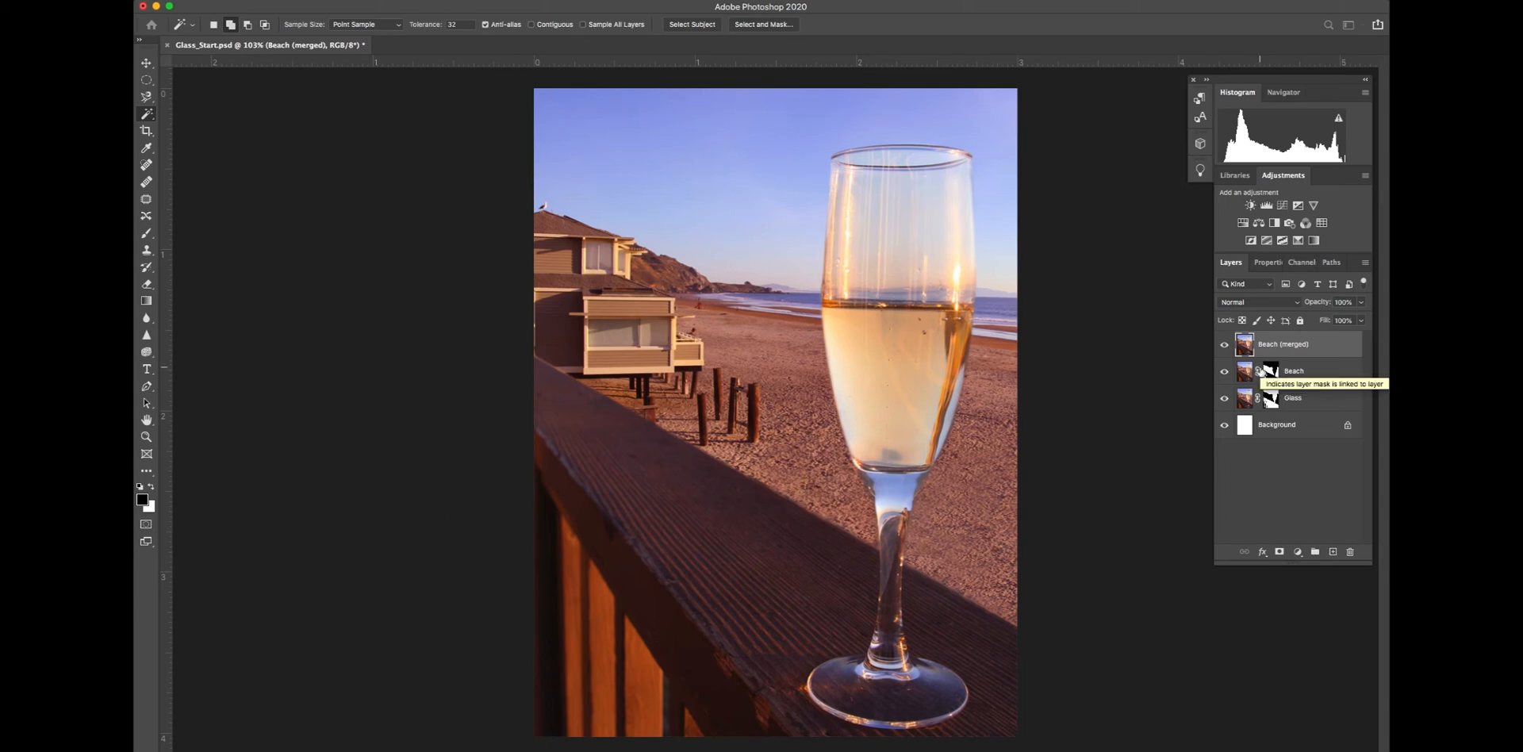
{"action": "mouse_move", "coordinate": [1271, 375]}
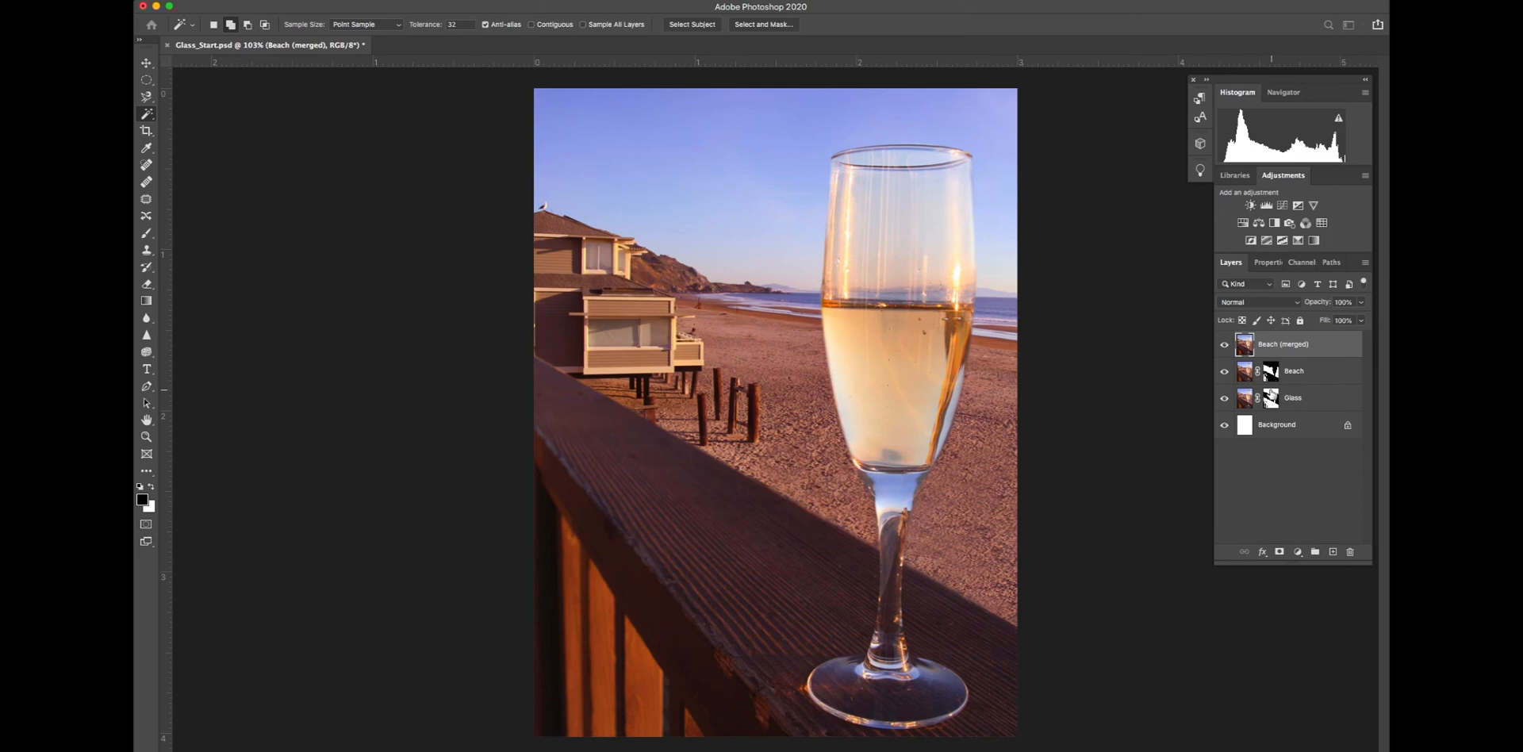
{"action": "mouse_move", "coordinate": [1303, 390]}
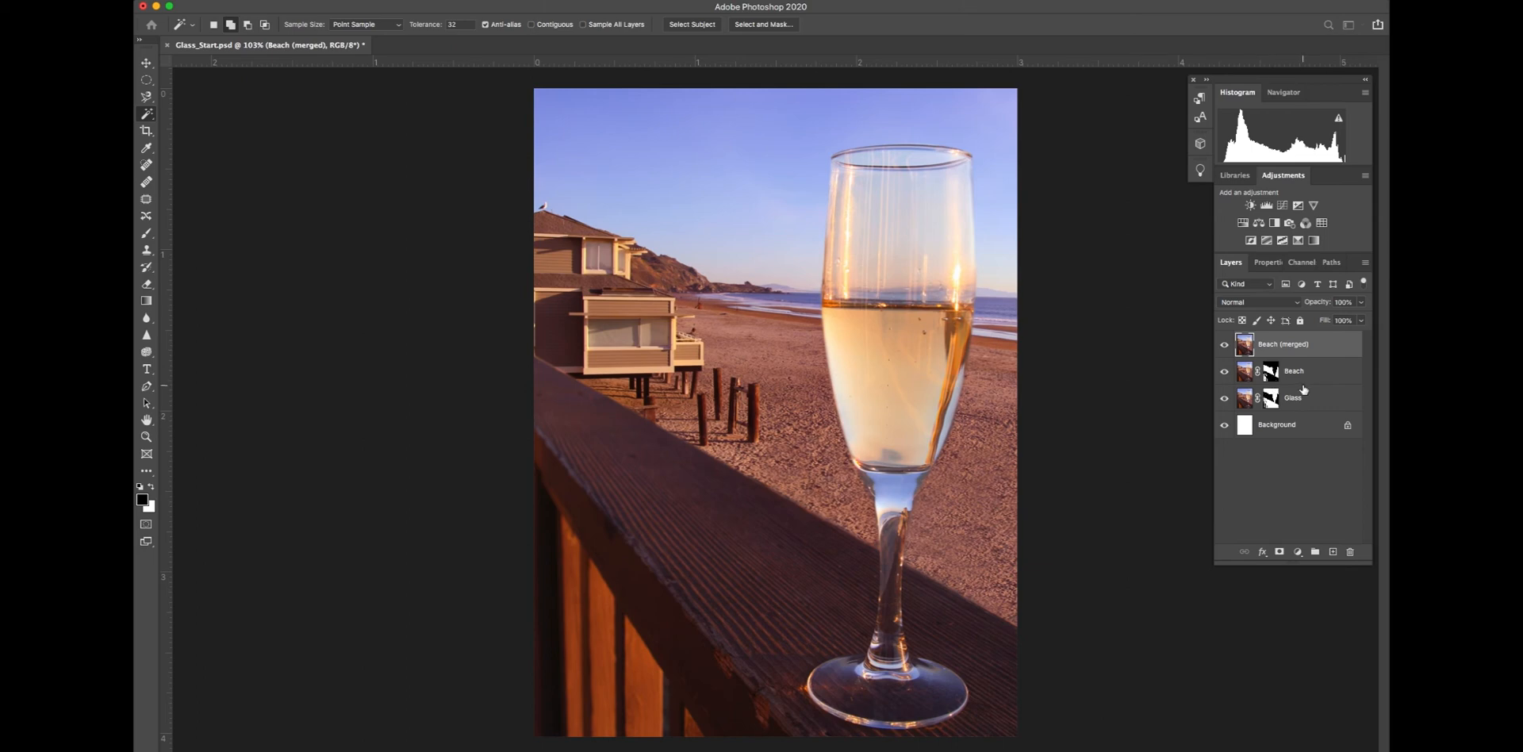
{"action": "mouse_move", "coordinate": [1271, 401]}
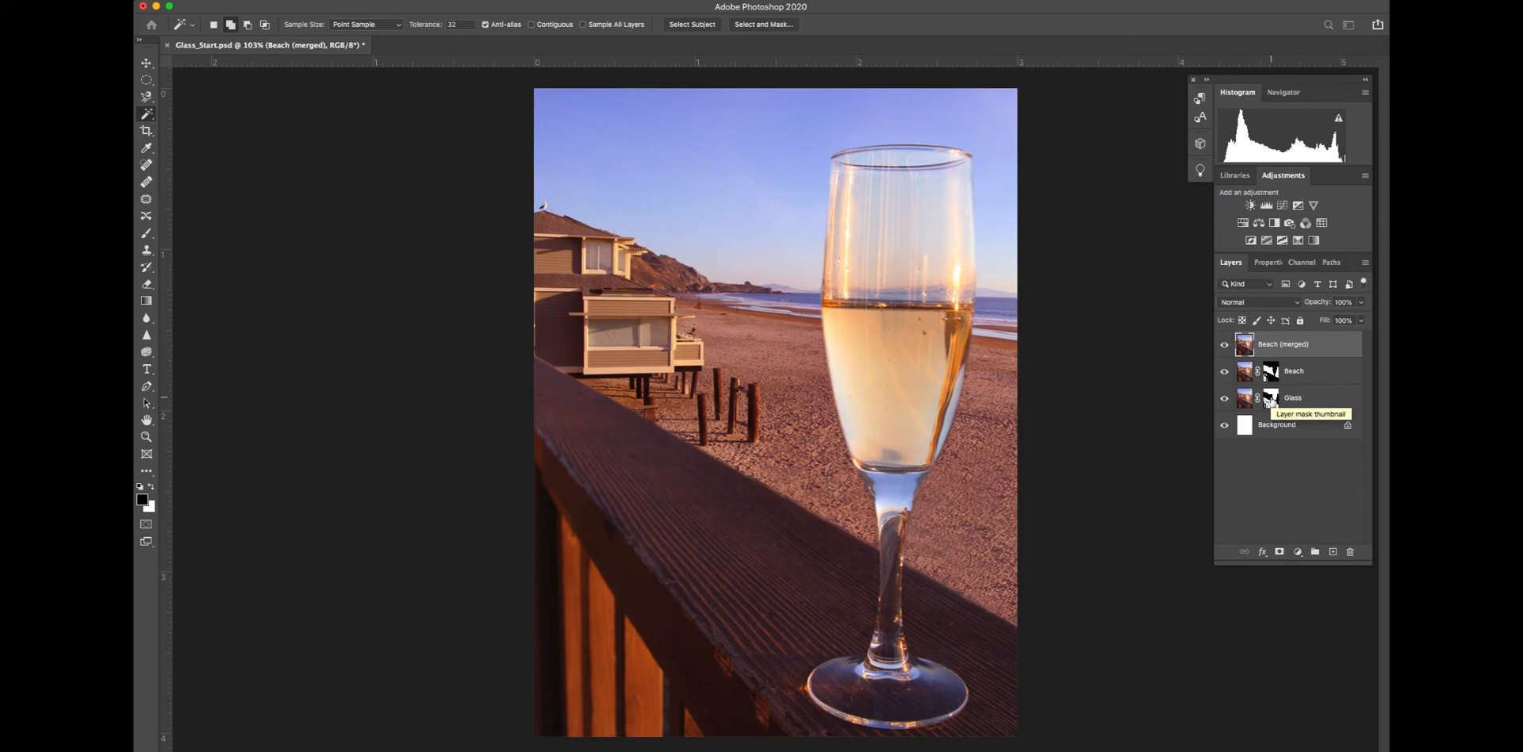
{"action": "mouse_move", "coordinate": [1246, 463]}
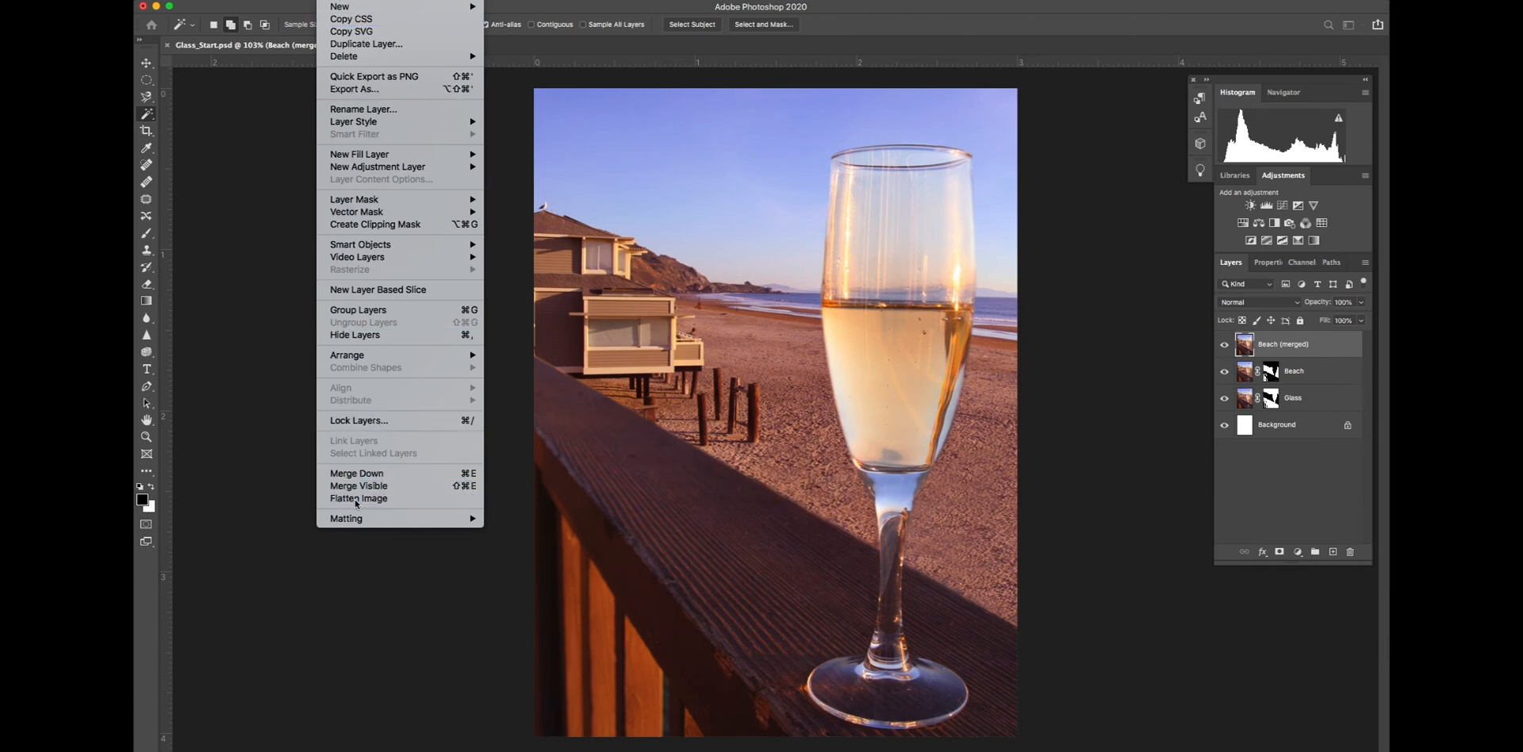
Step: Flatten all layers into a single Background layer via Layer > Flatten Image
{"action": "left_click", "coordinate": [359, 498]}
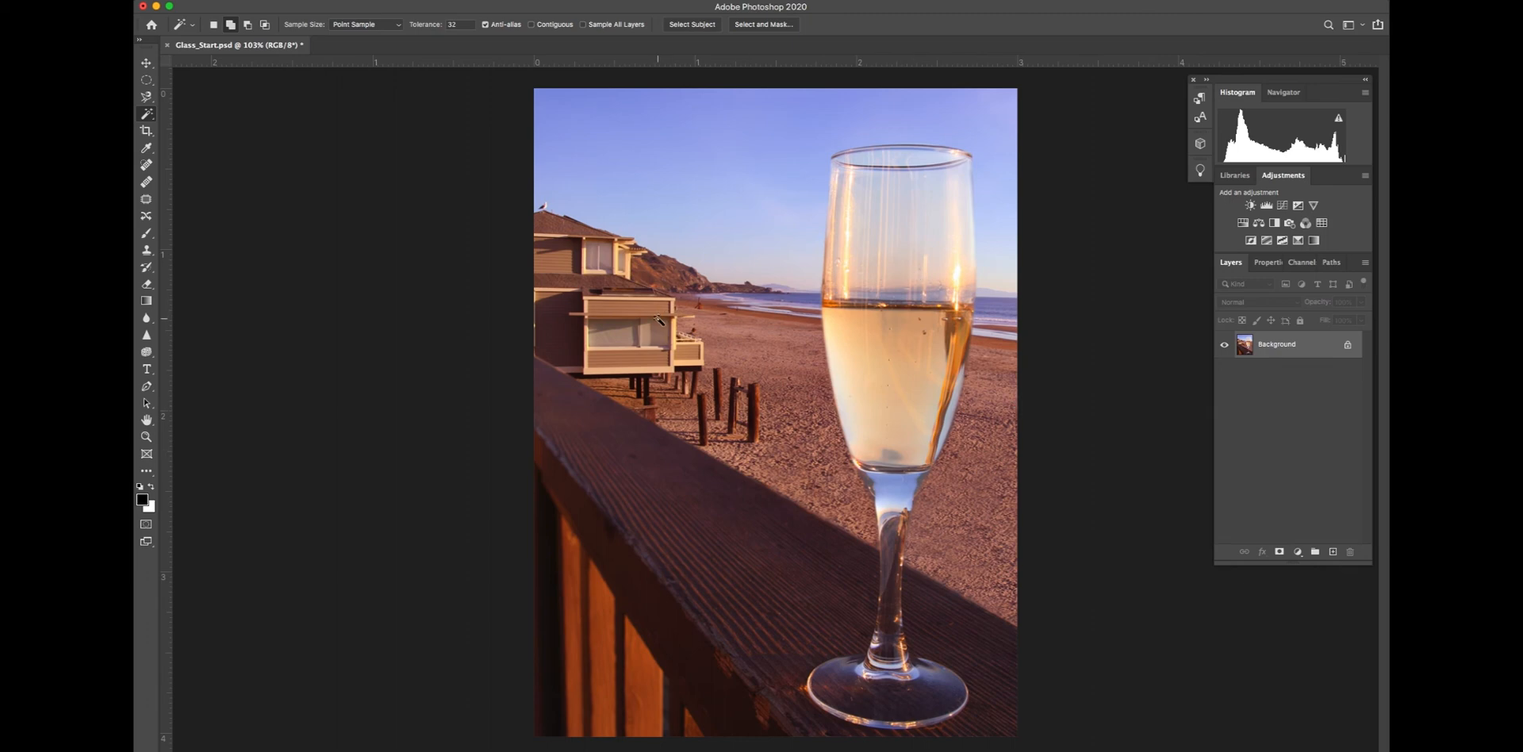
{"action": "mouse_move", "coordinate": [788, 439]}
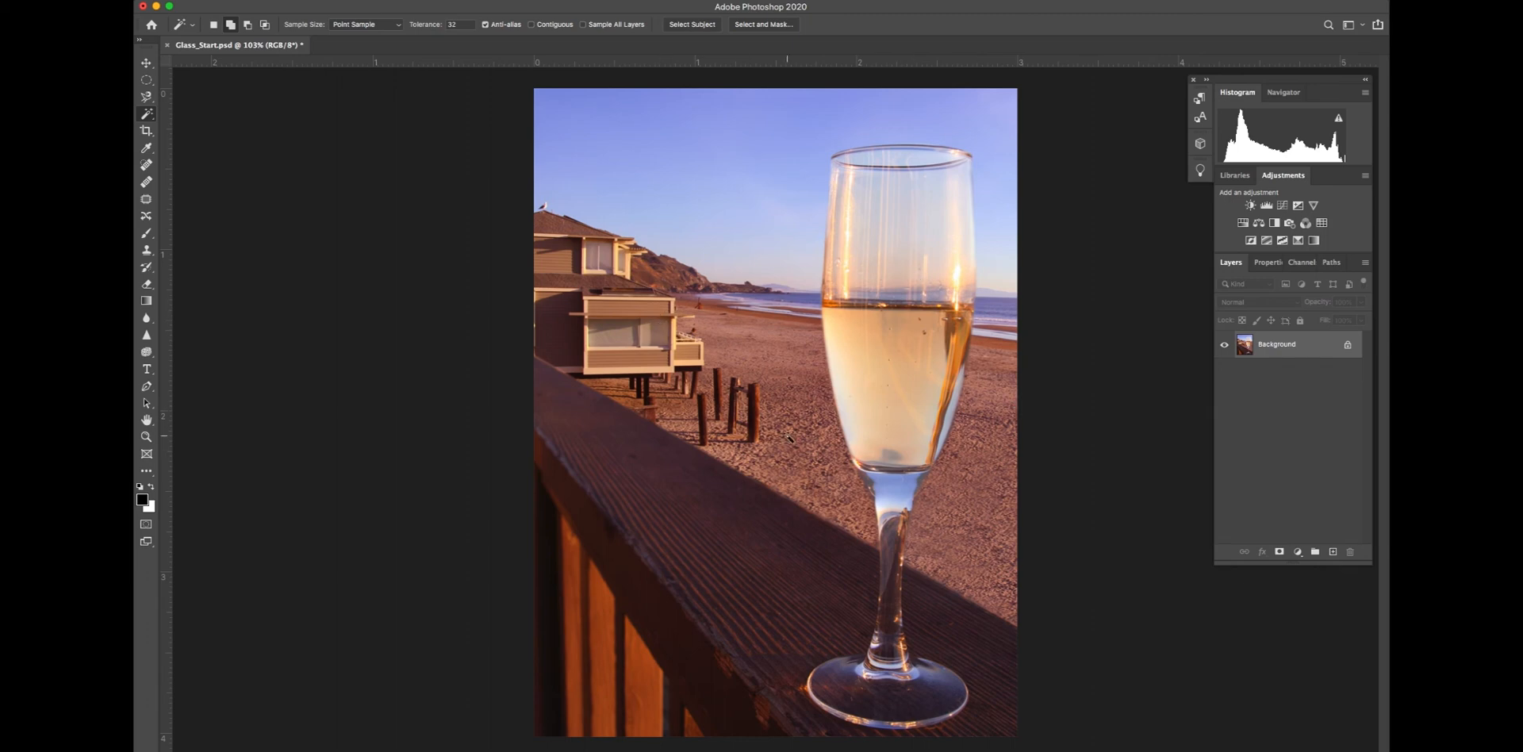
{"action": "mouse_move", "coordinate": [794, 427]}
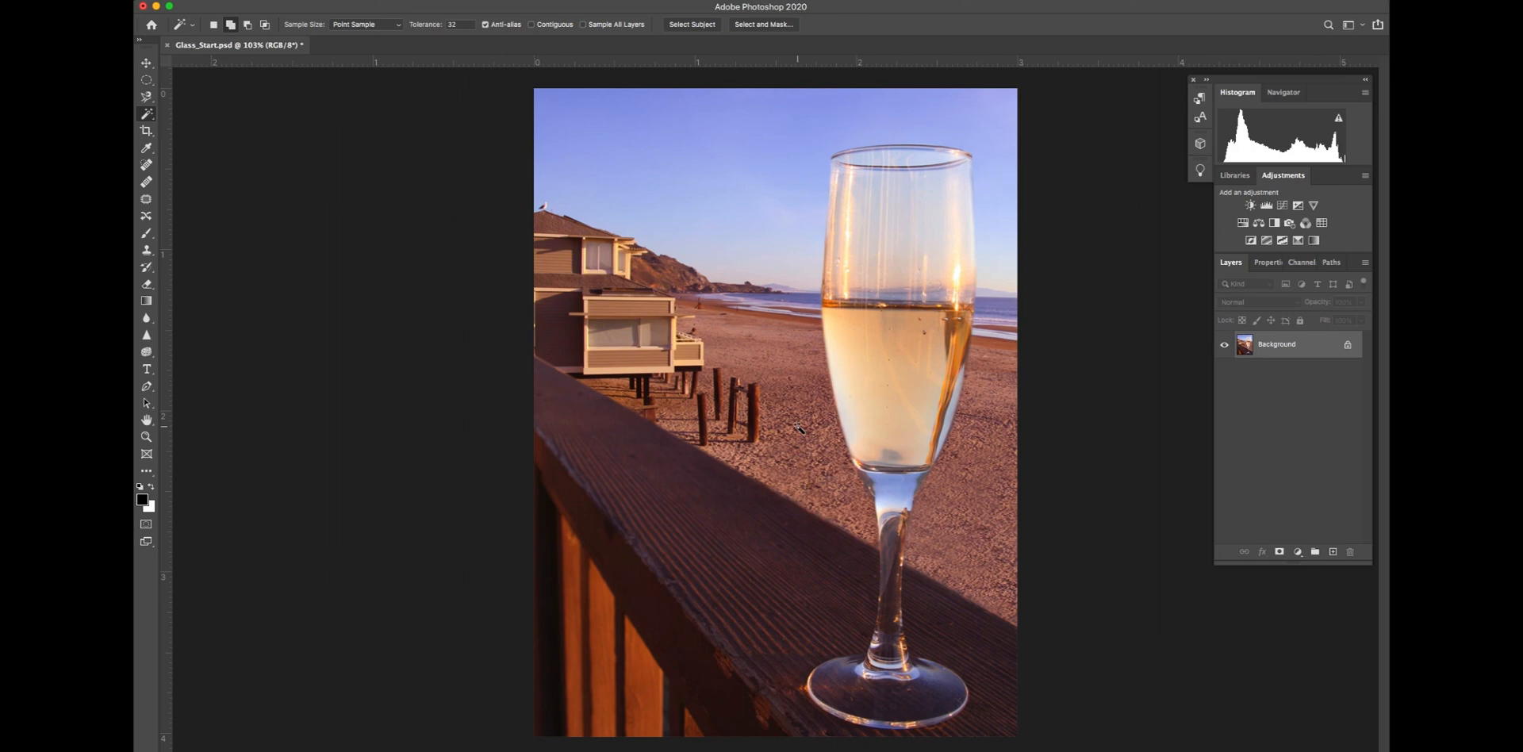
{"action": "mouse_move", "coordinate": [805, 428]}
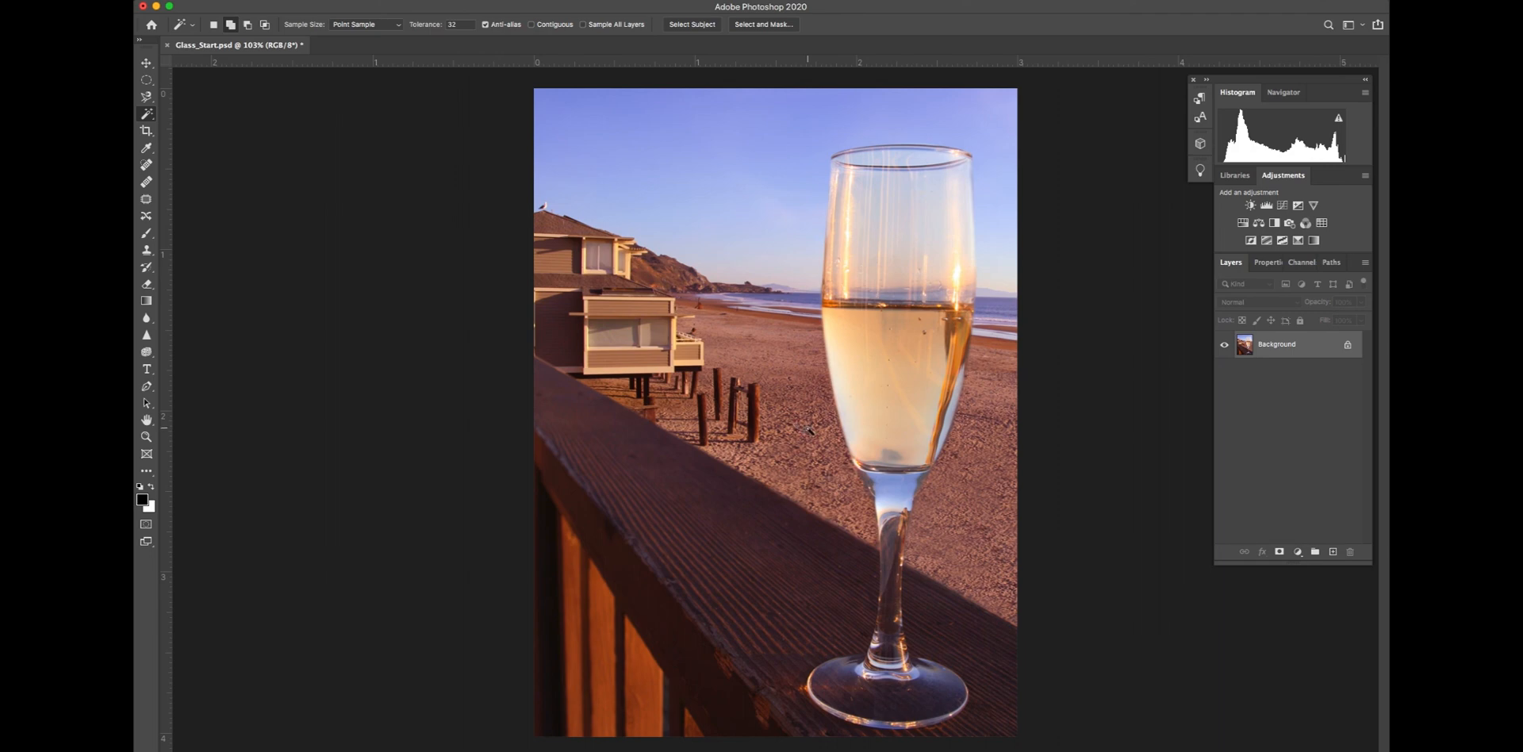